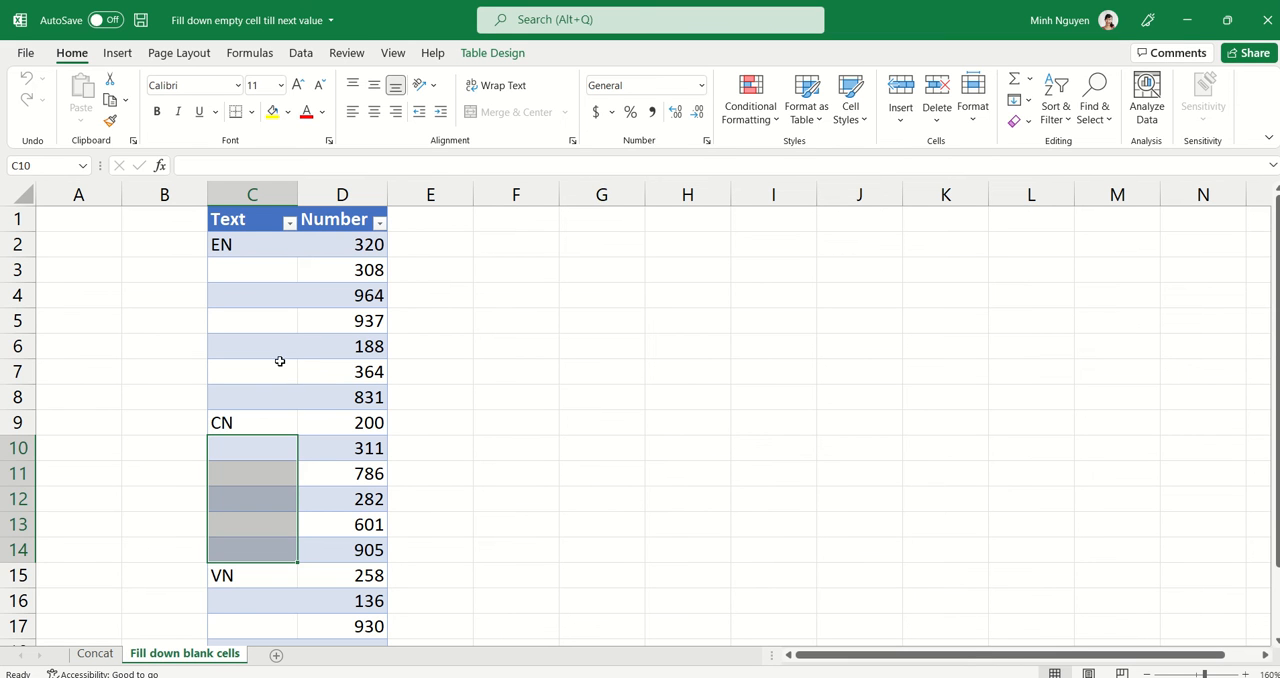
- Select the empty Text column cells under the EN and CN labels
{"action": "left_click", "coordinate": [252, 371]}
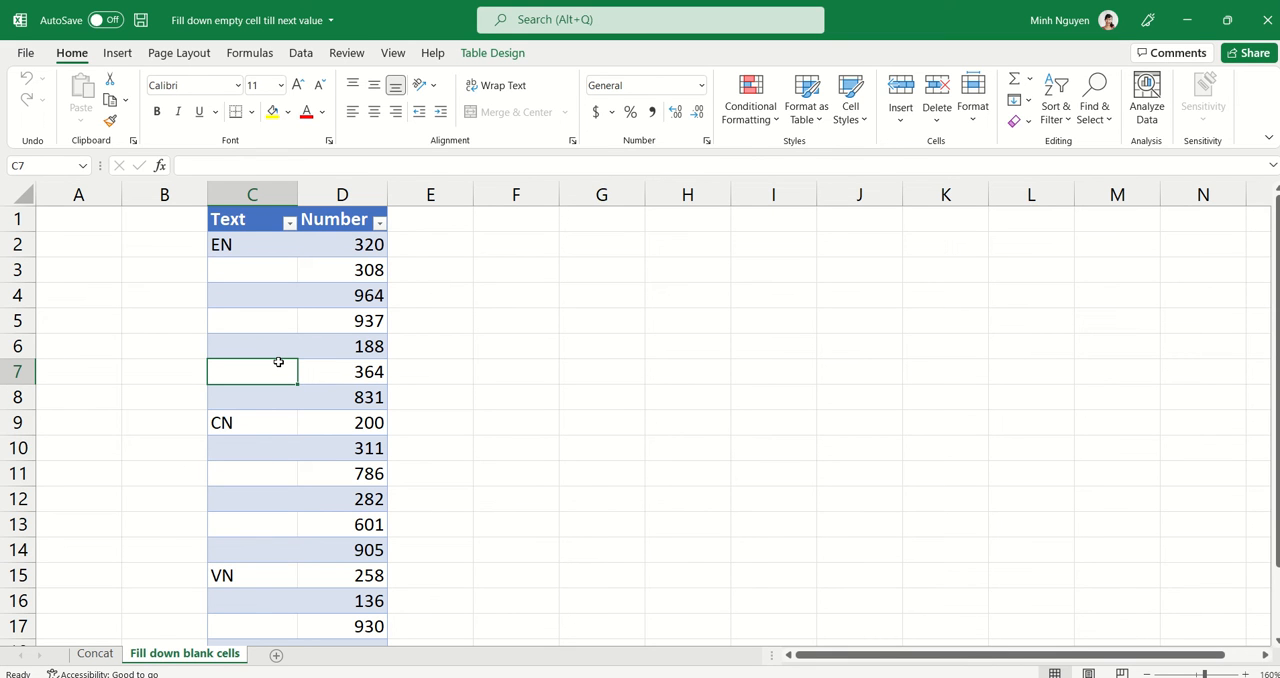
{"action": "left_click", "coordinate": [252, 244]}
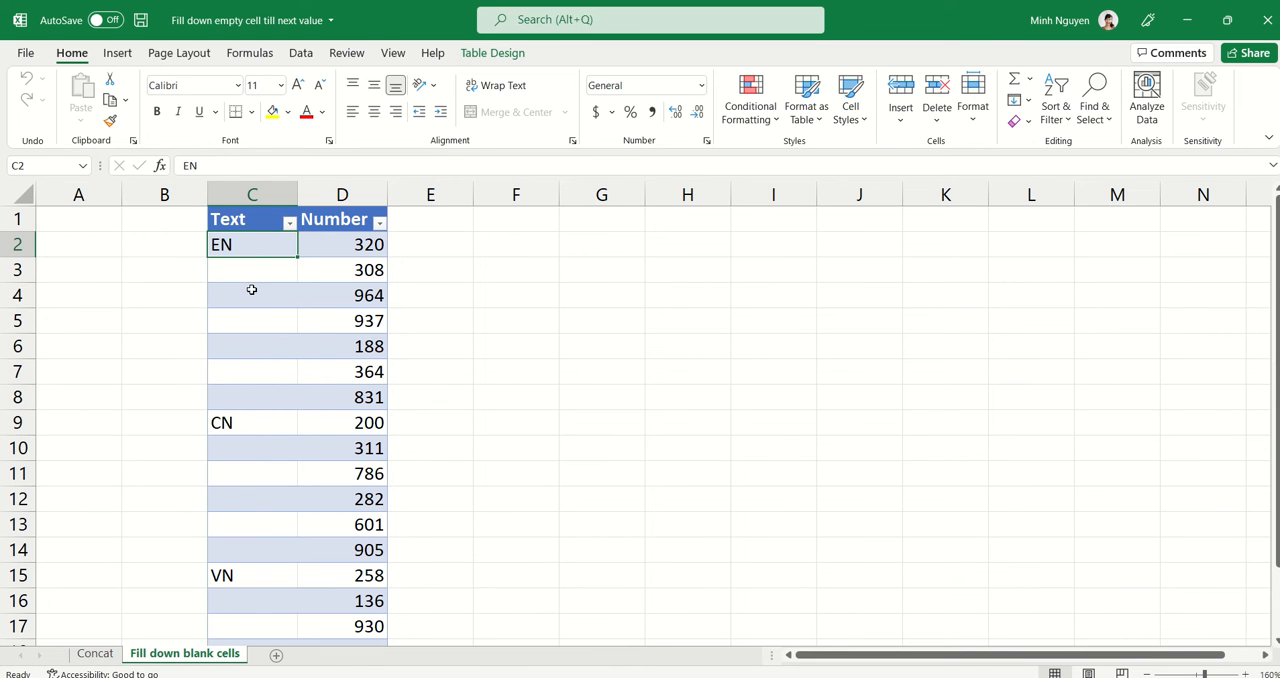
{"action": "left_click", "coordinate": [252, 269]}
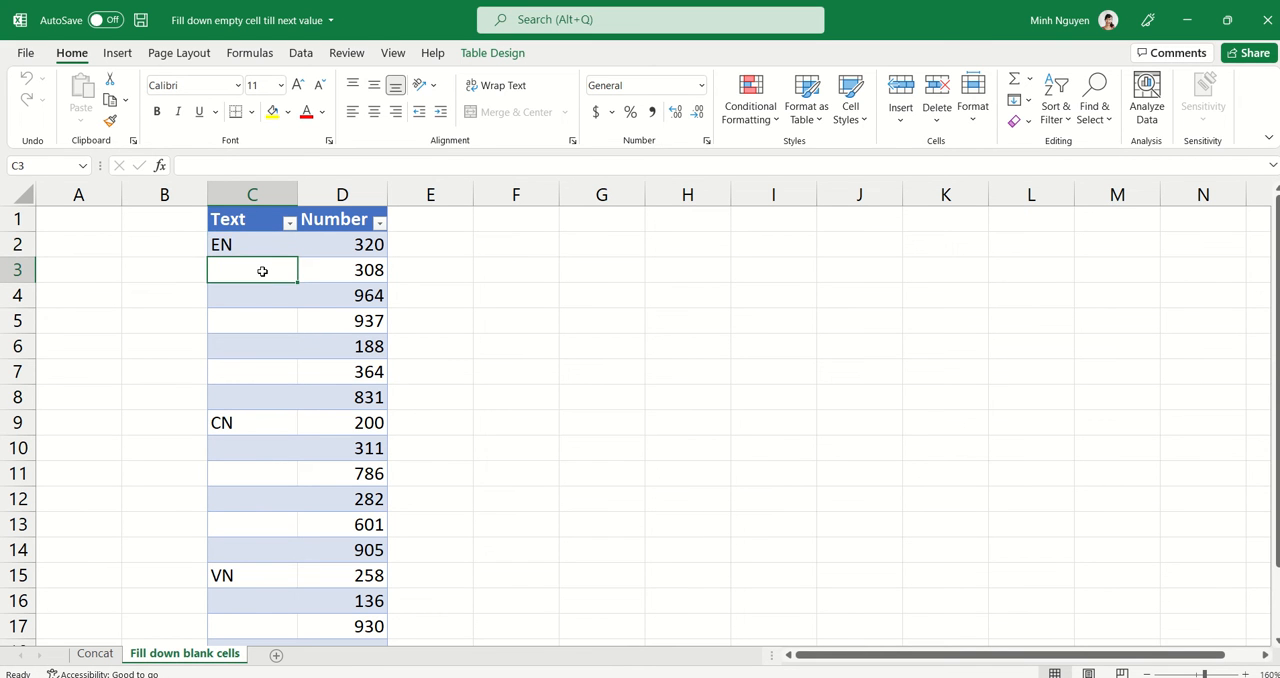
{"action": "left_click_drag", "start_coordinate": [262, 269], "coordinate": [265, 397]}
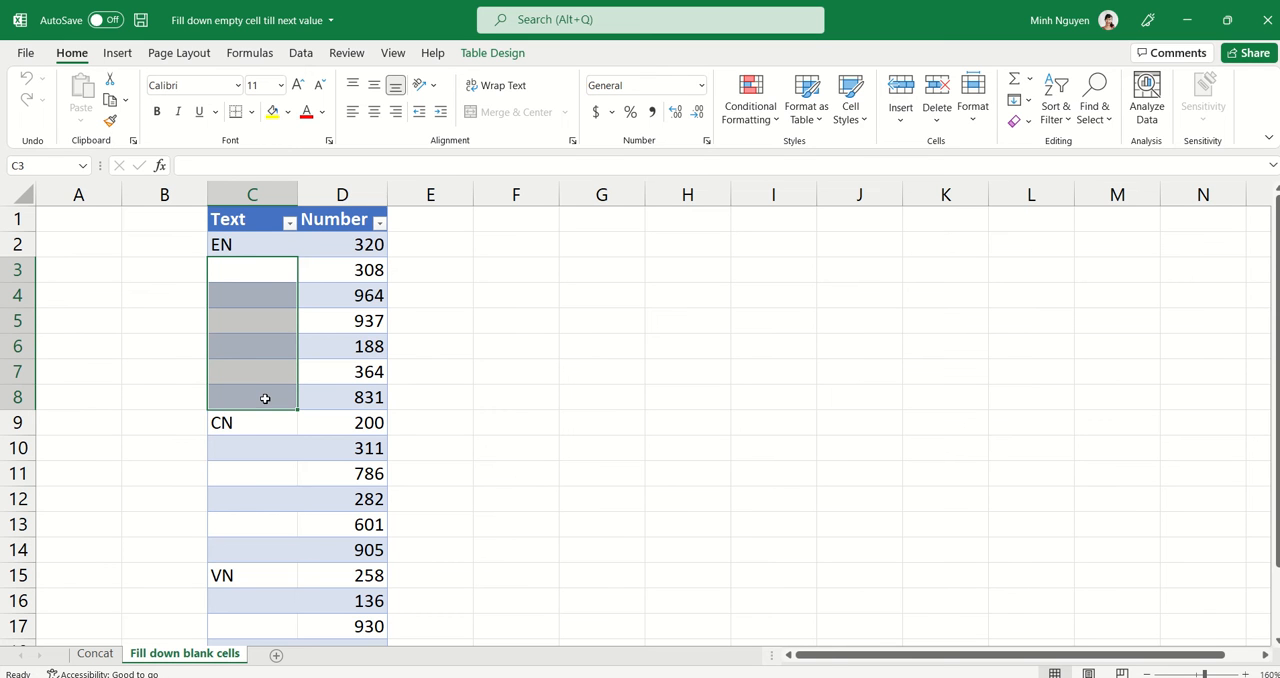
{"action": "mouse_move", "coordinate": [252, 244]}
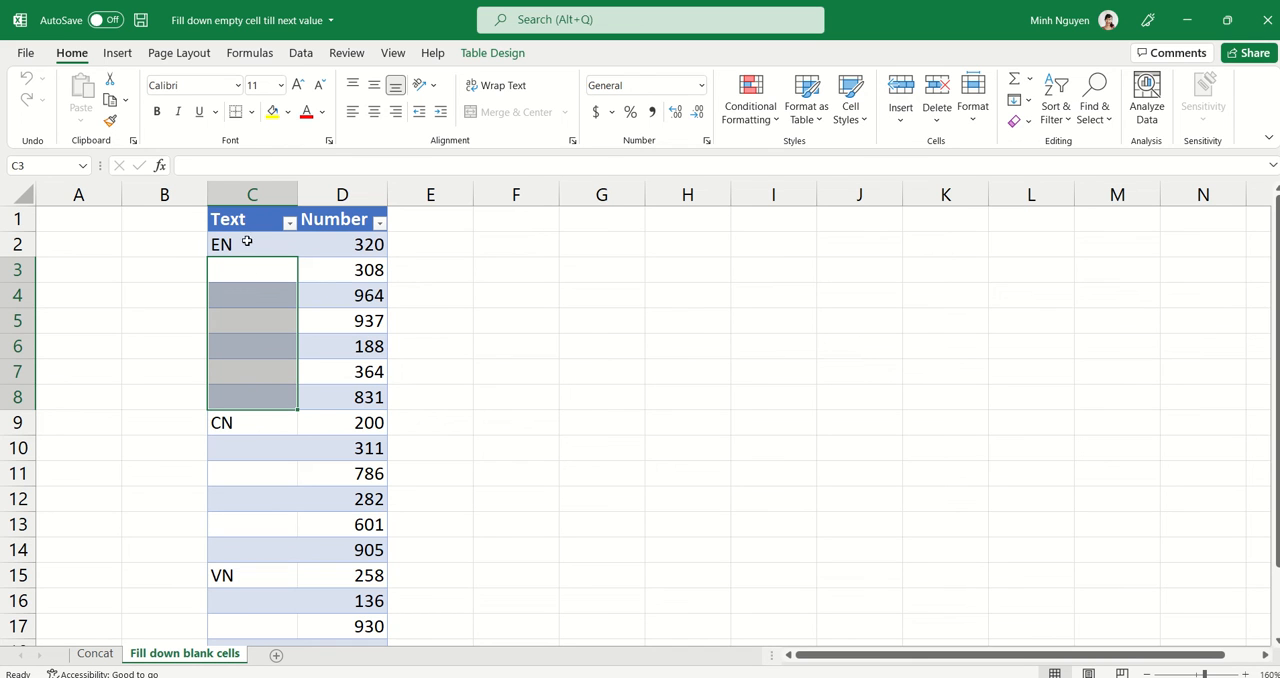
{"action": "left_click", "coordinate": [252, 422]}
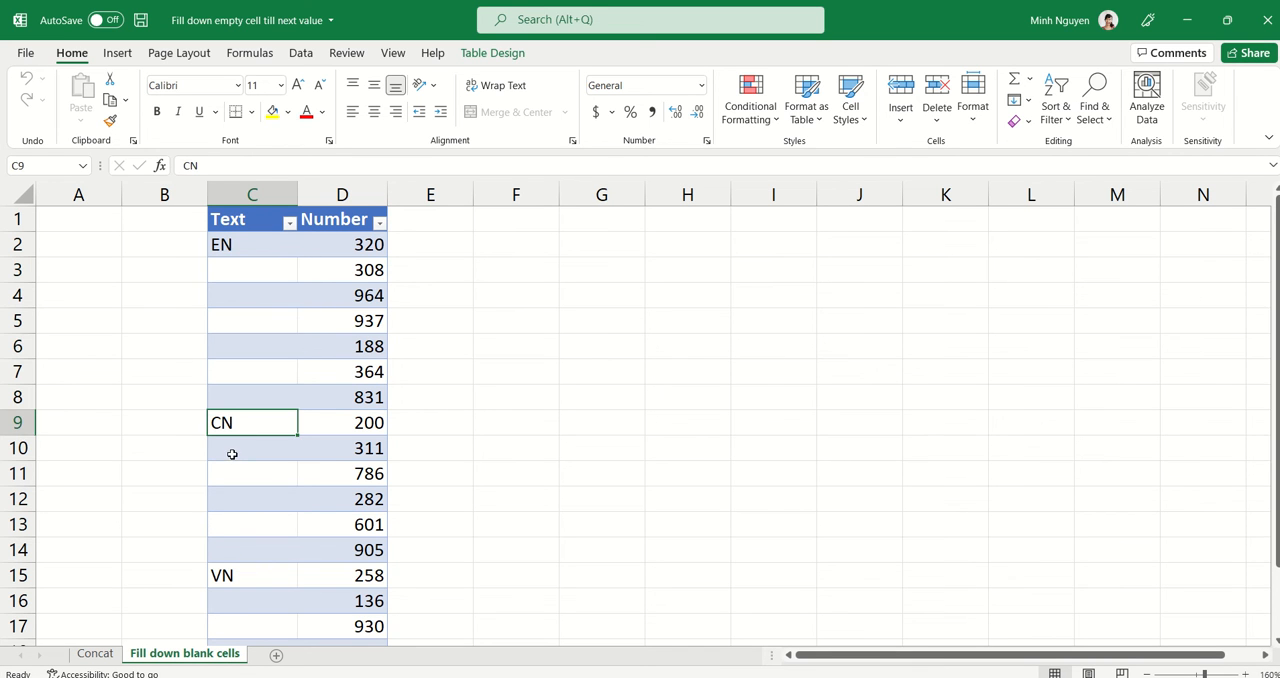
{"action": "left_click_drag", "start_coordinate": [252, 448], "coordinate": [252, 549]}
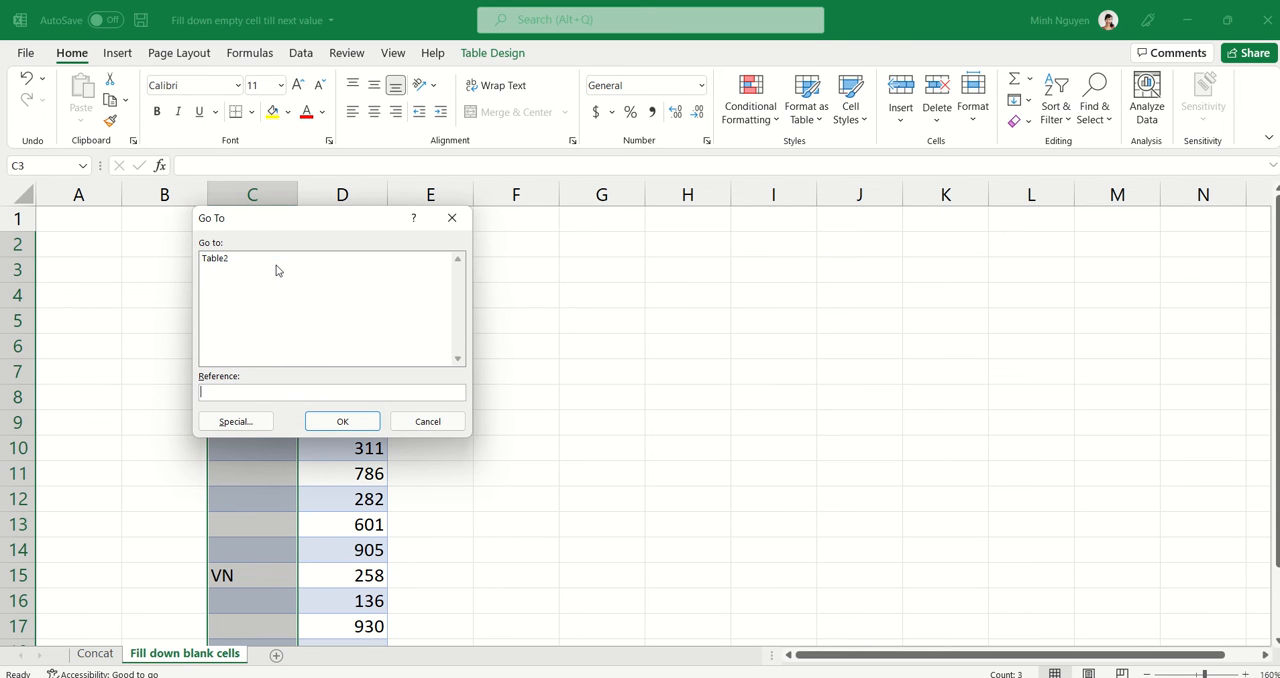
- Use Go To Special with Blanks to select only the empty cells
{"action": "left_click", "coordinate": [235, 421]}
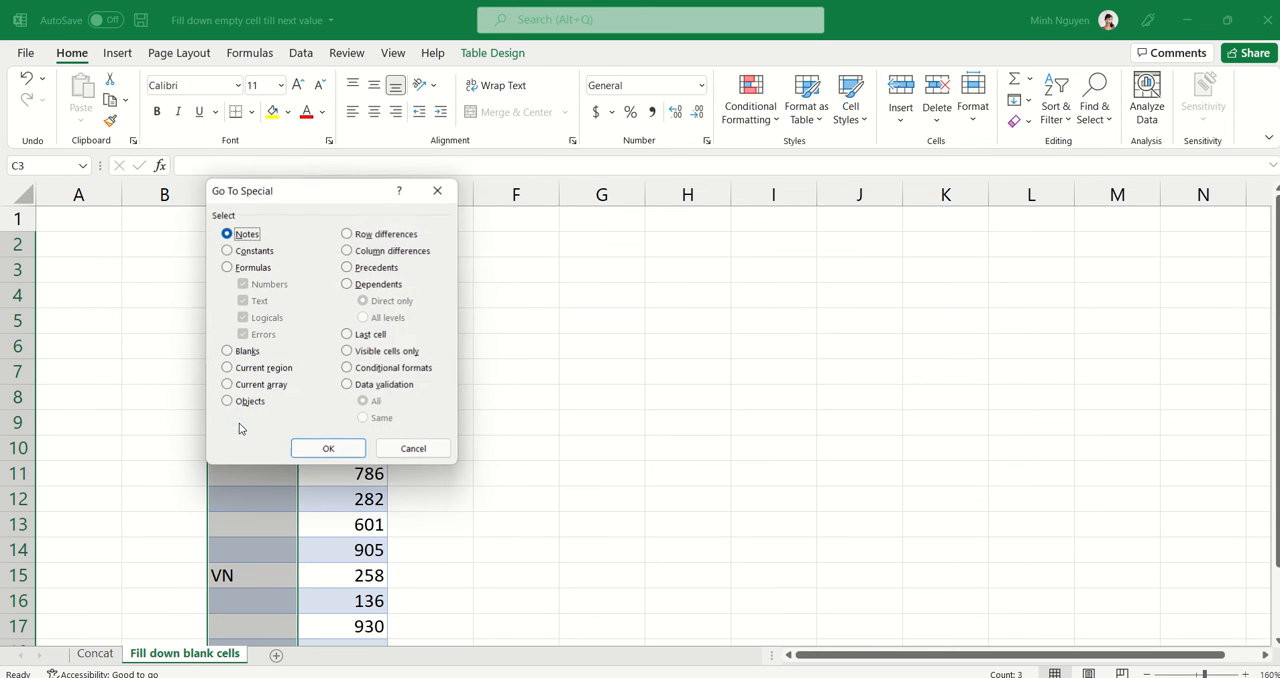
{"action": "left_click", "coordinate": [227, 351]}
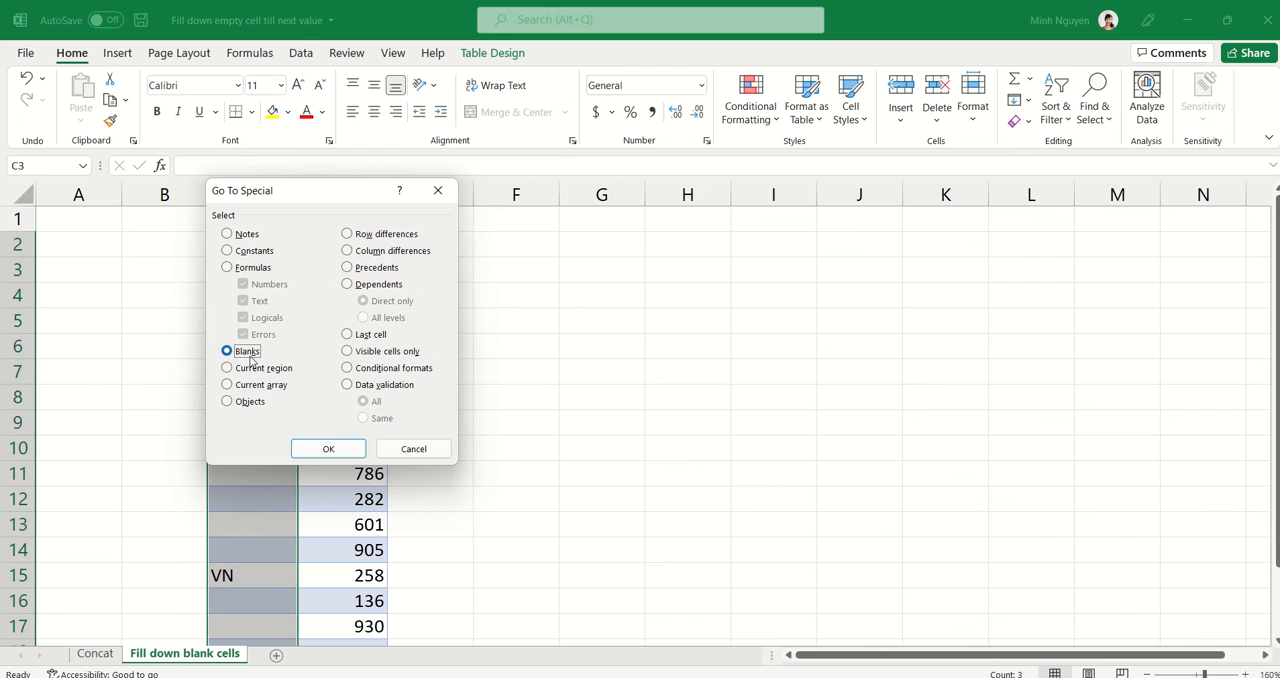
{"action": "left_click", "coordinate": [328, 448]}
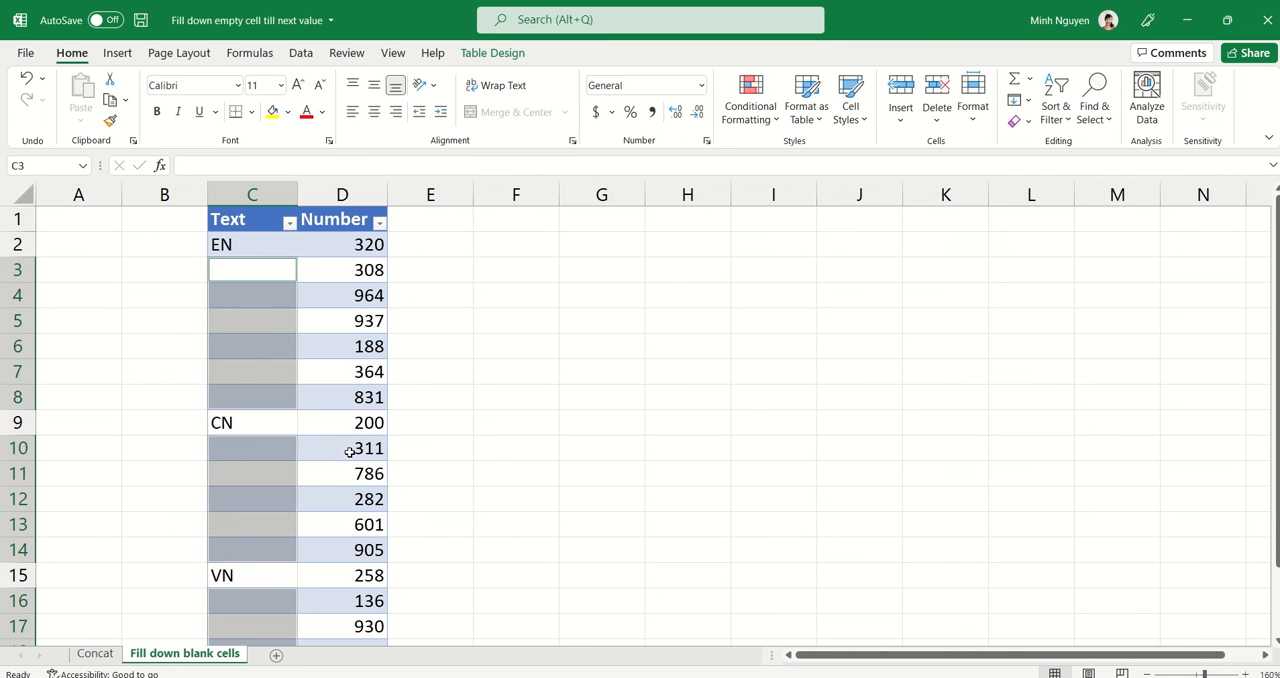
{"action": "mouse_move", "coordinate": [317, 477]}
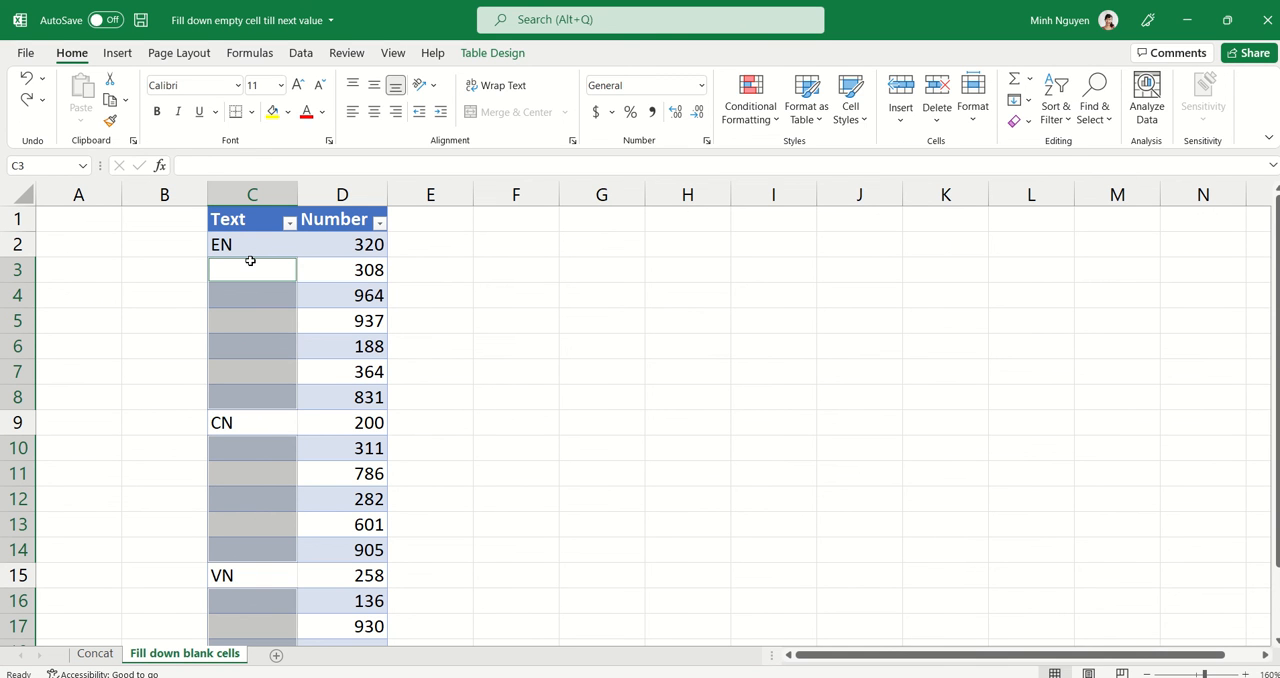
- Fill all selected blanks with =C2 so each repeats the label above, then select E4
{"action": "type", "text": "=C2"}
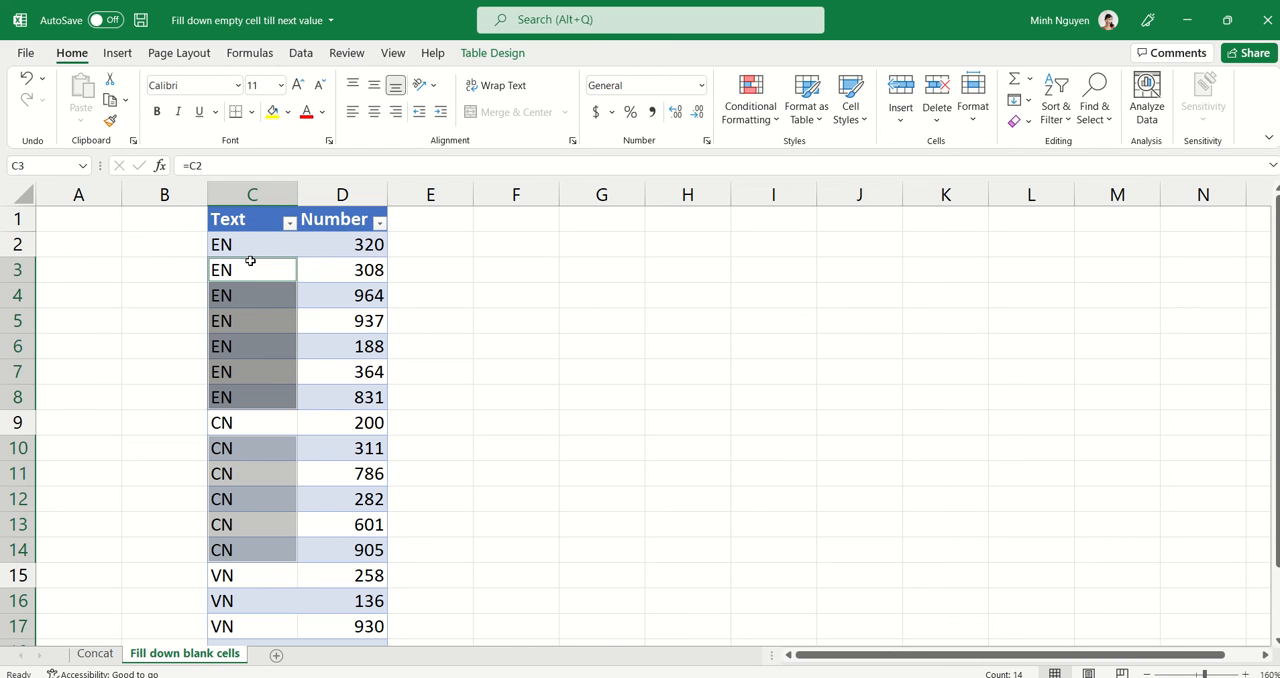
{"action": "left_click", "coordinate": [430, 295]}
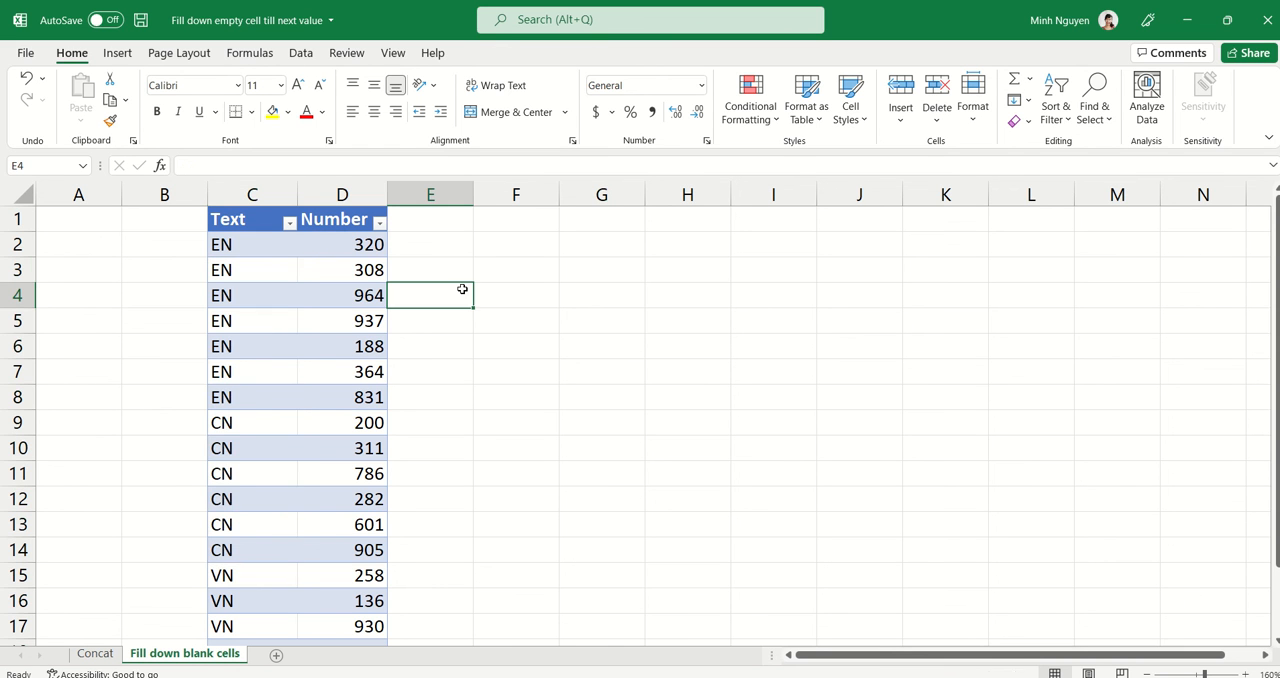
- Type =CONCAT(C2,D2) into cell E2 without confirming it
{"action": "left_click", "coordinate": [430, 244]}
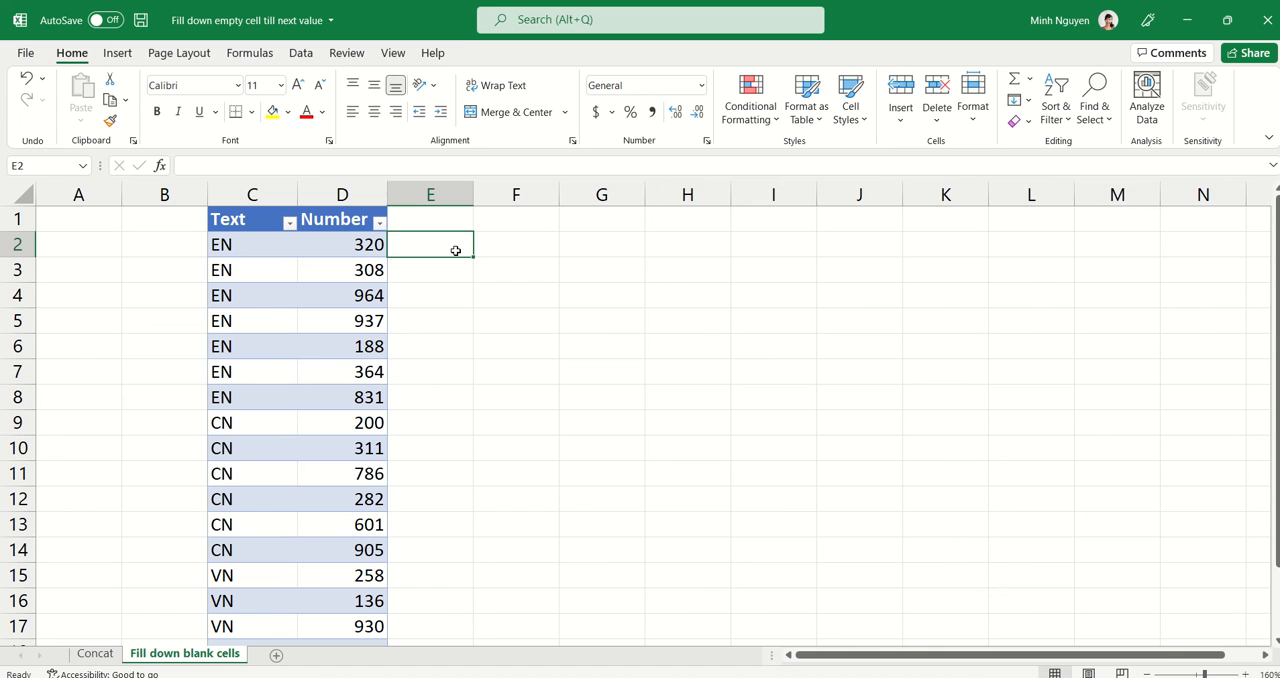
{"action": "type", "text": "="}
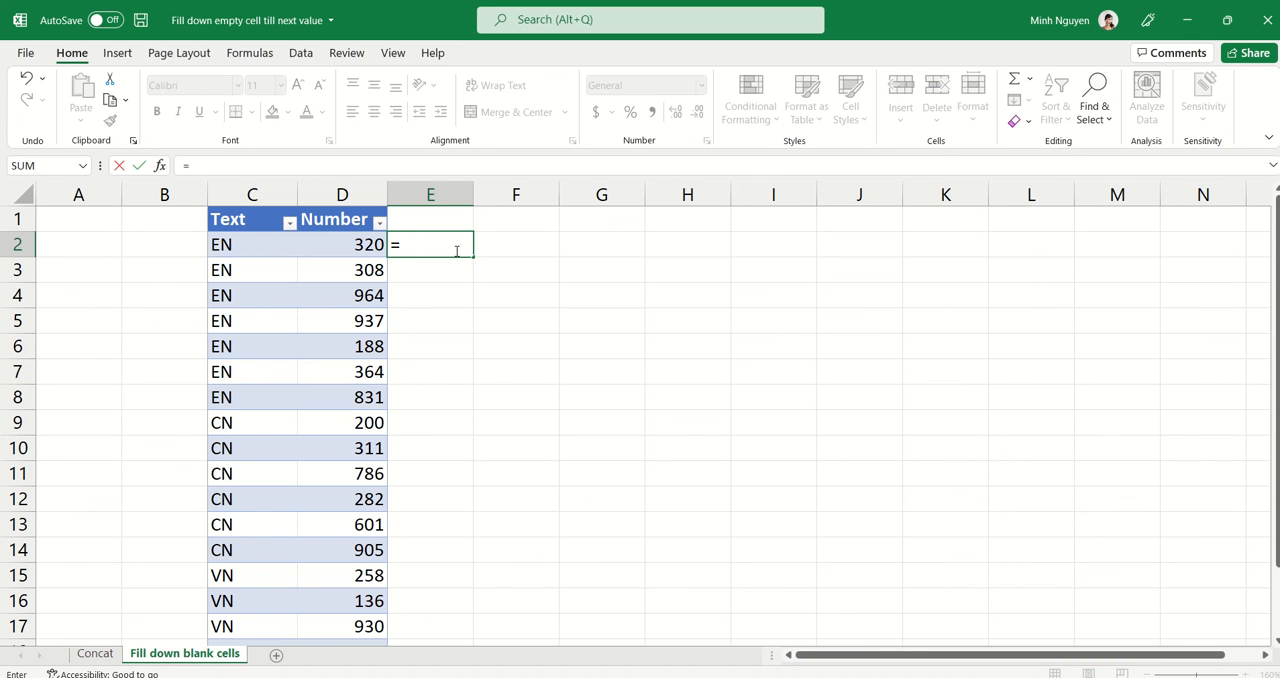
{"action": "type", "text": "CONCAT("}
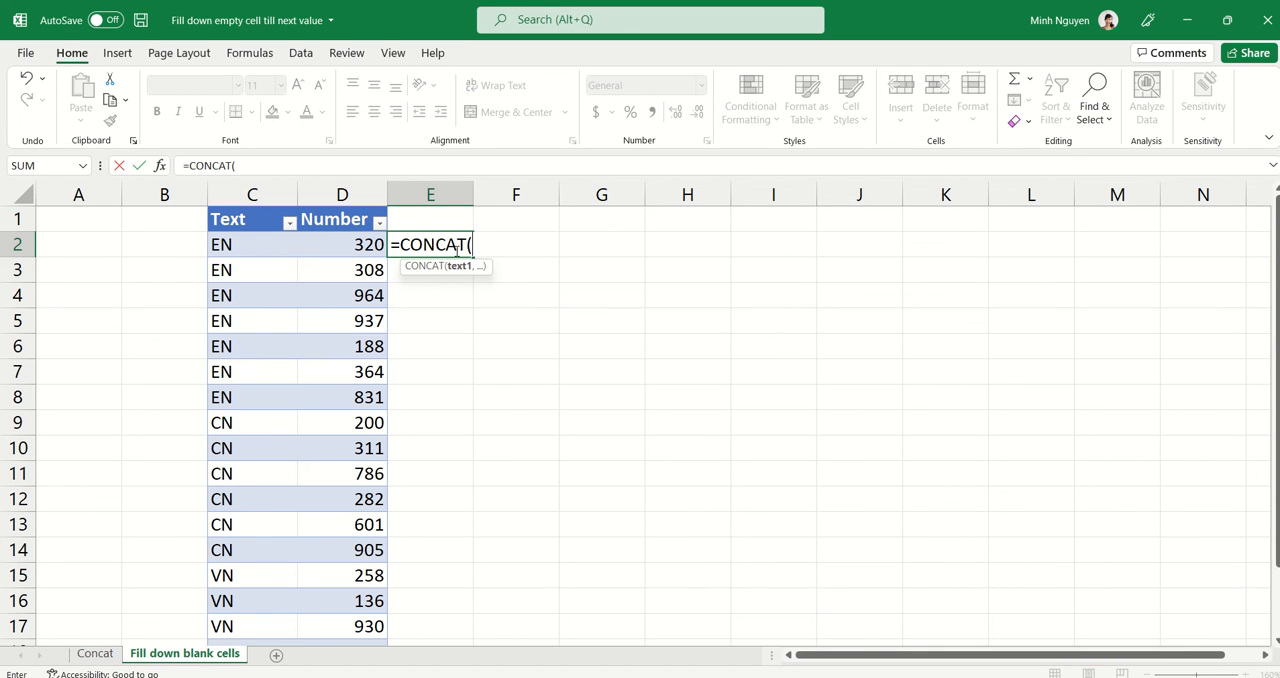
{"action": "mouse_move", "coordinate": [257, 252]}
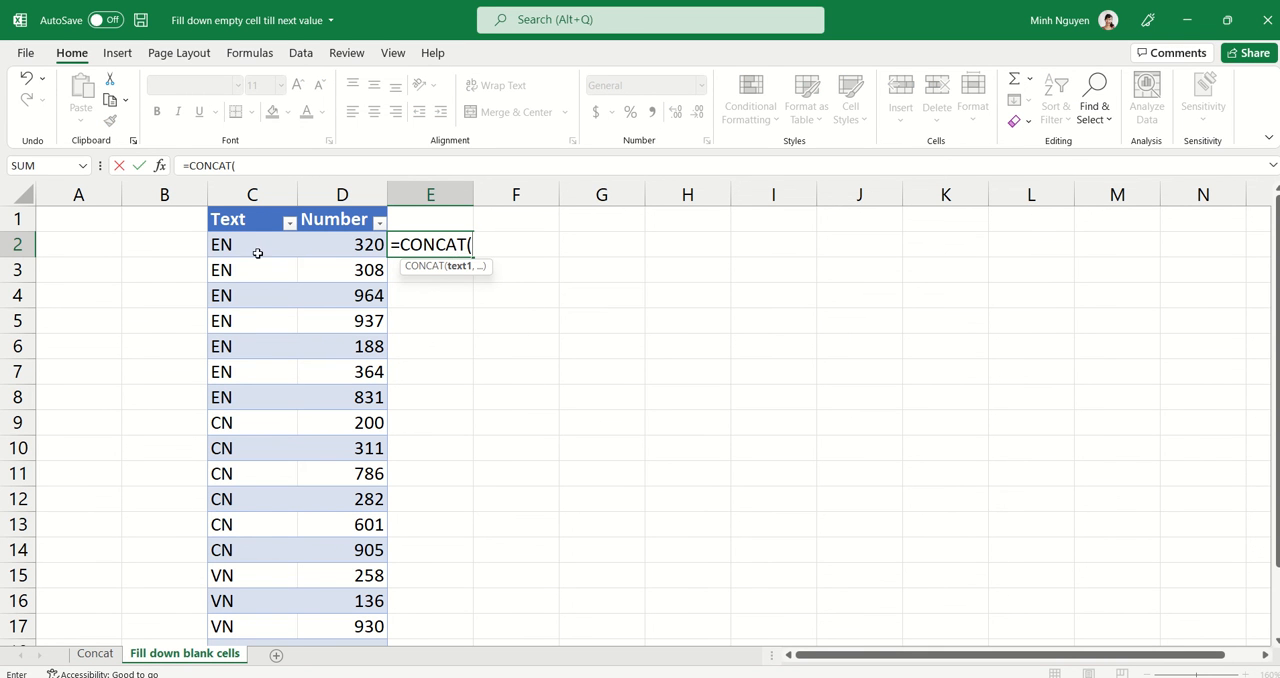
{"action": "left_click", "coordinate": [252, 244]}
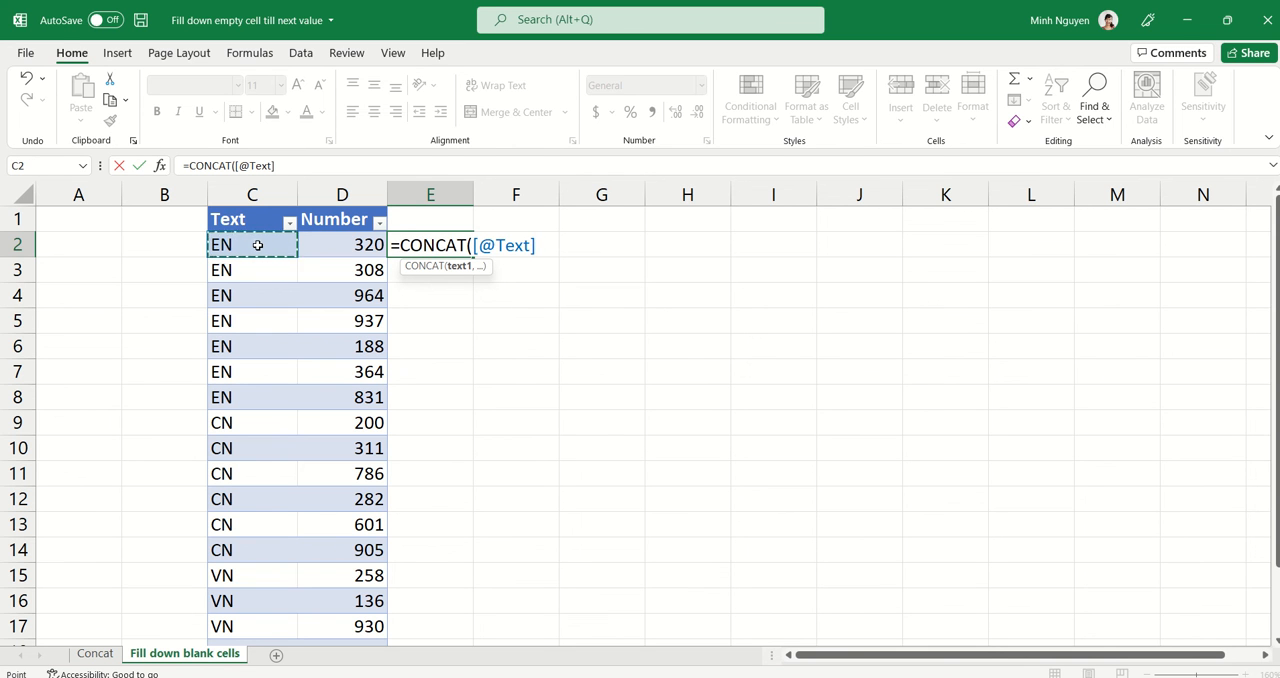
{"action": "left_click", "coordinate": [342, 245]}
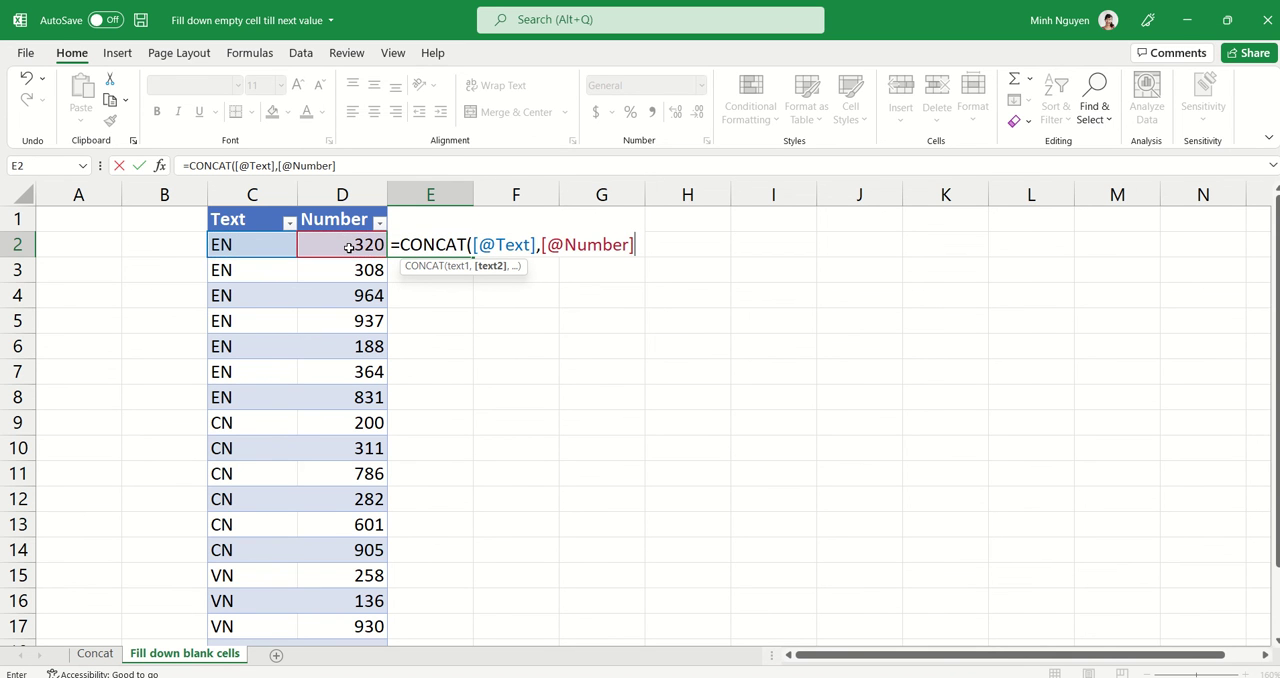
{"action": "type", "text": ")"}
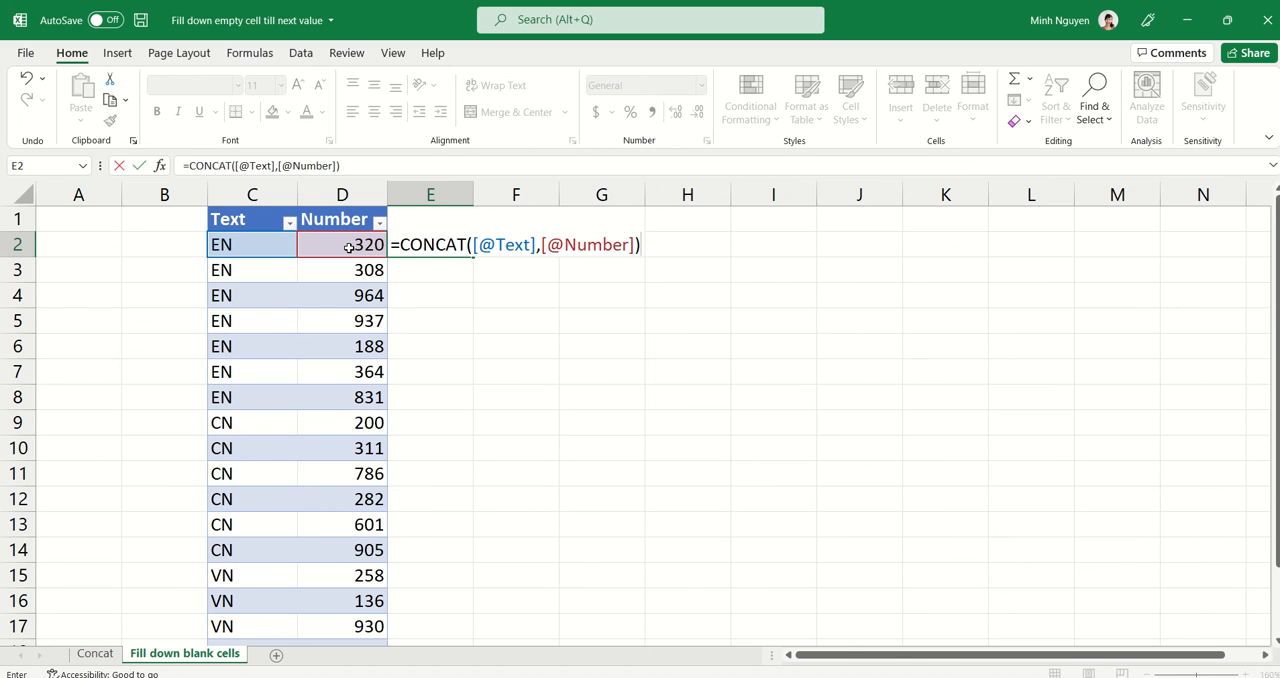